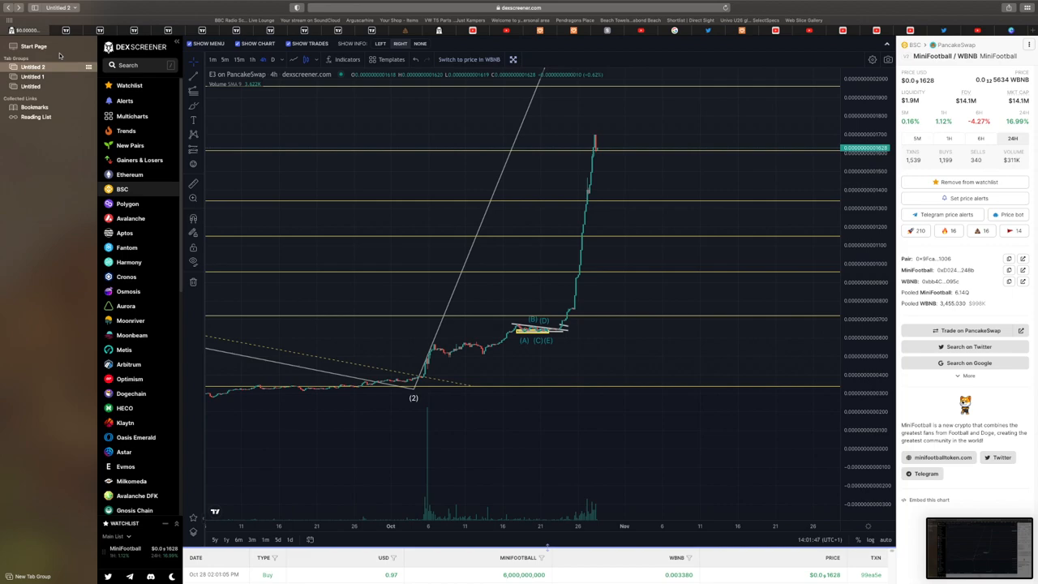
mouse_move(575, 215)
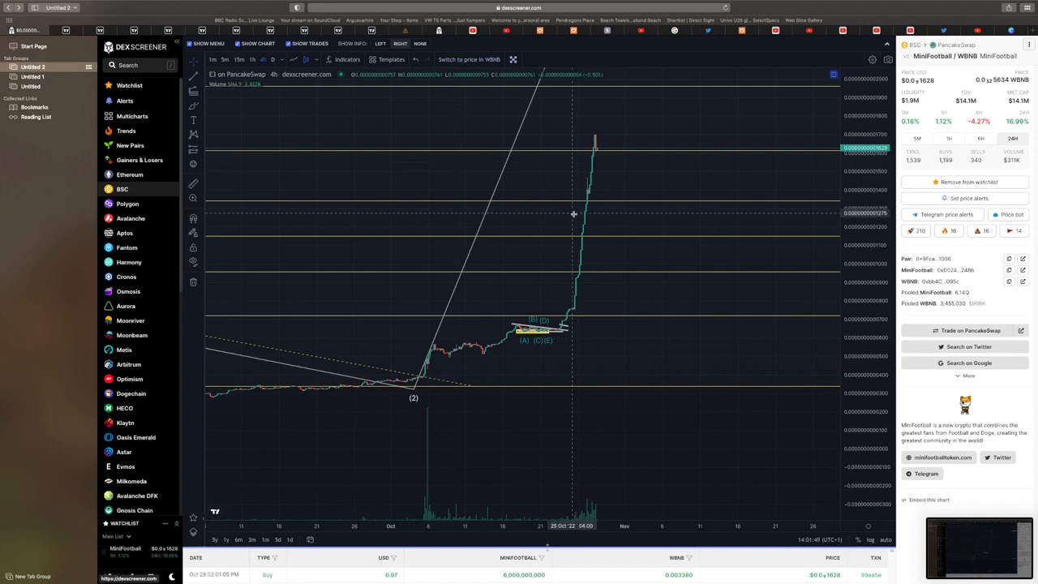
mouse_move(669, 370)
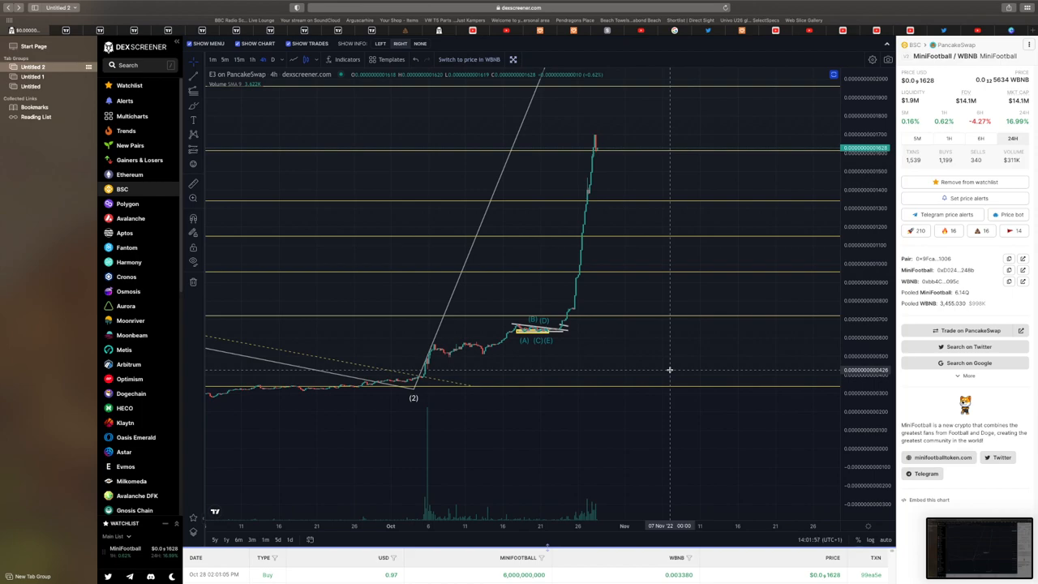
mouse_move(644, 341)
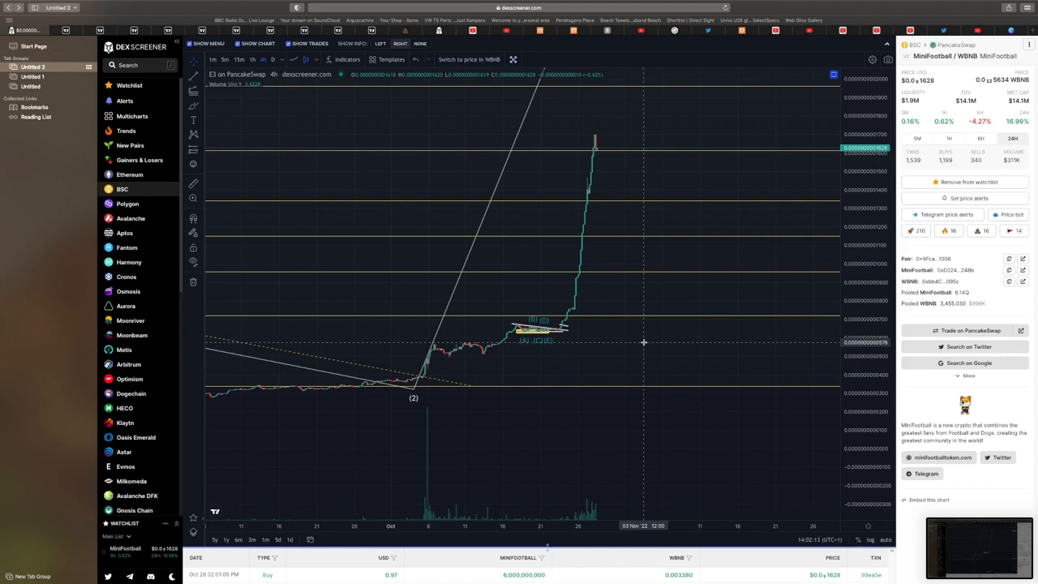
mouse_move(833, 396)
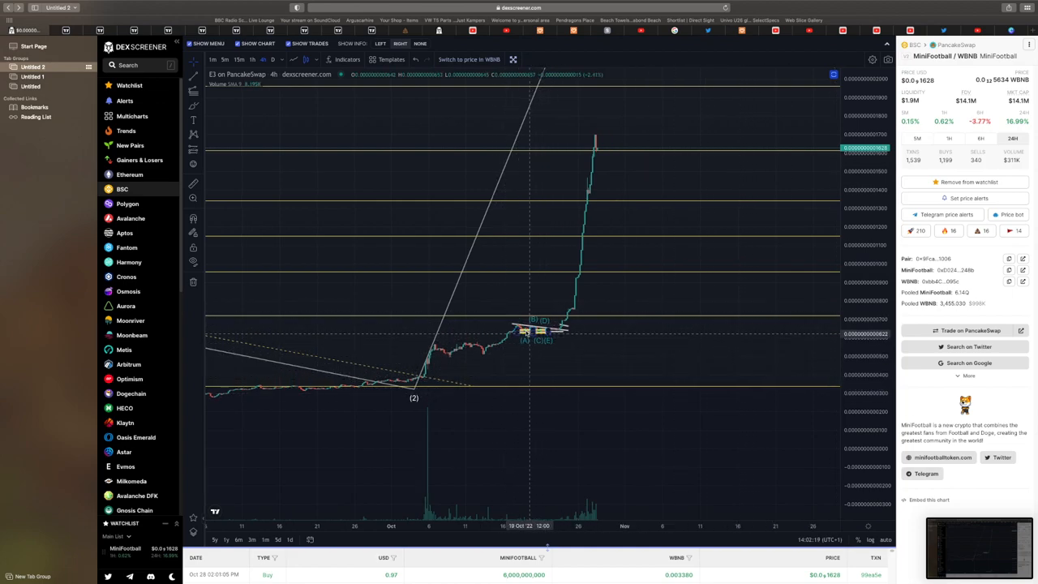
mouse_move(552, 349)
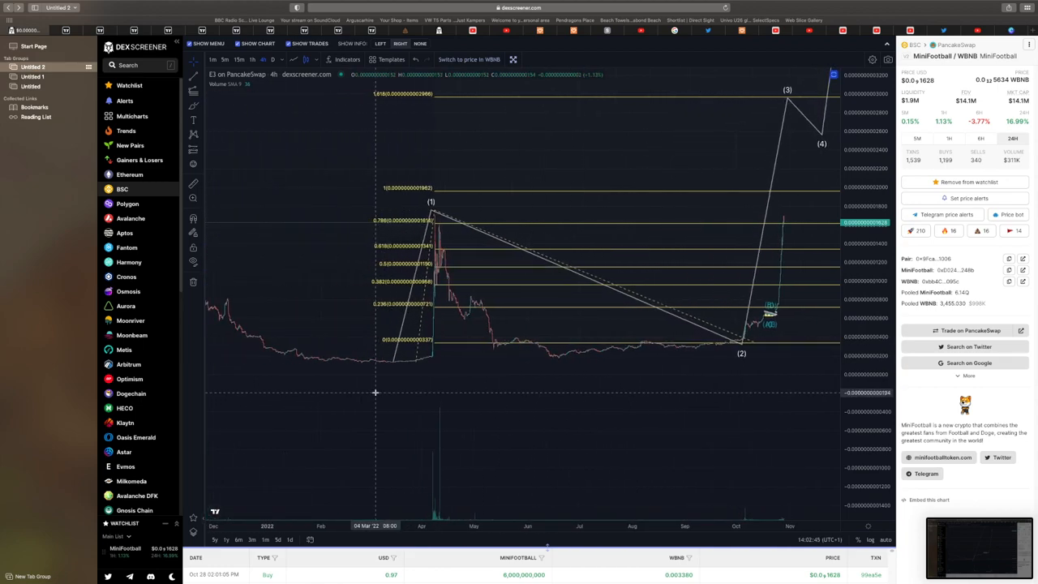
mouse_move(516, 217)
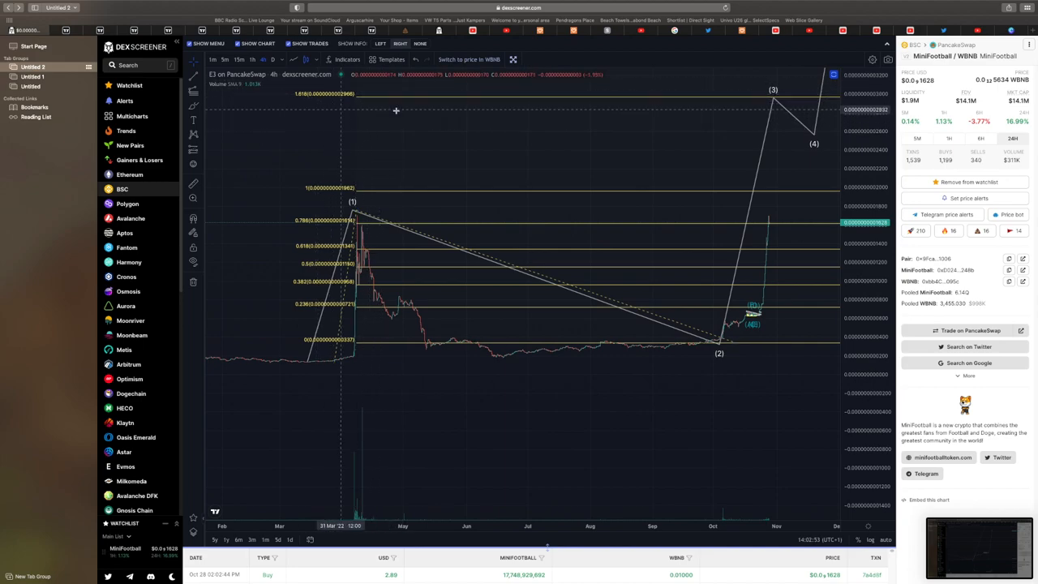
mouse_move(364, 92)
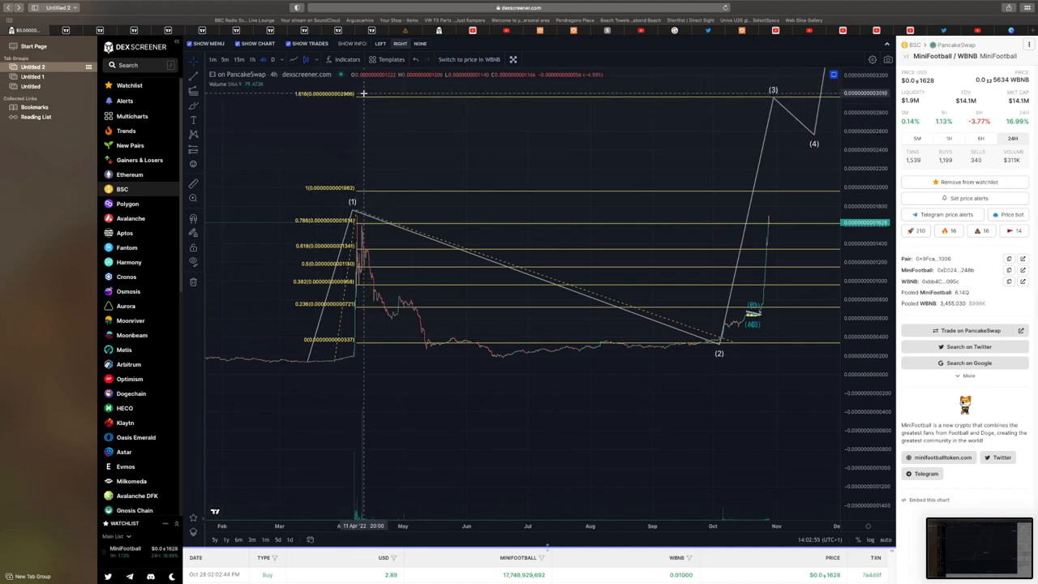
mouse_move(350, 95)
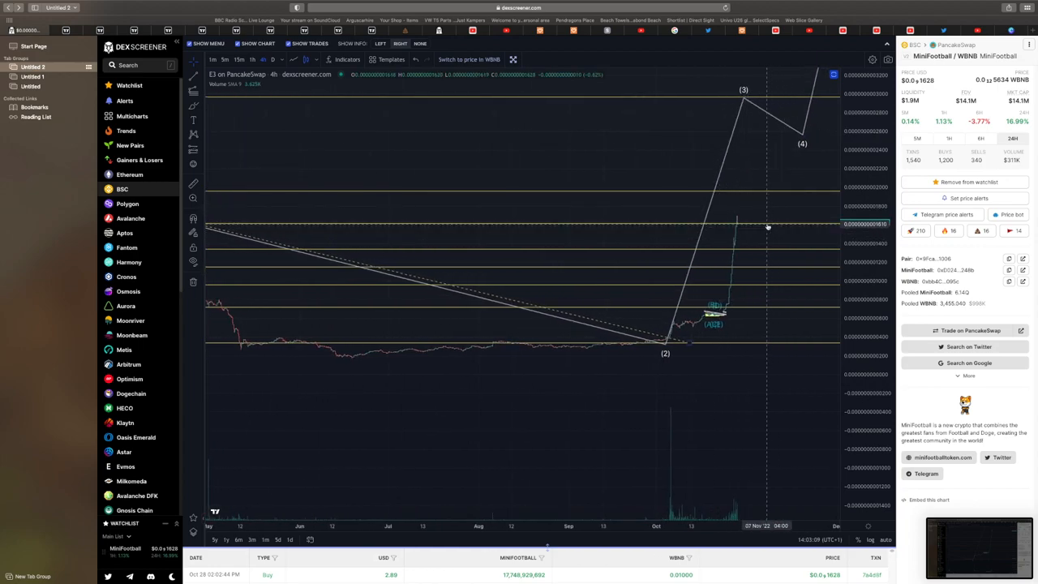
mouse_move(784, 205)
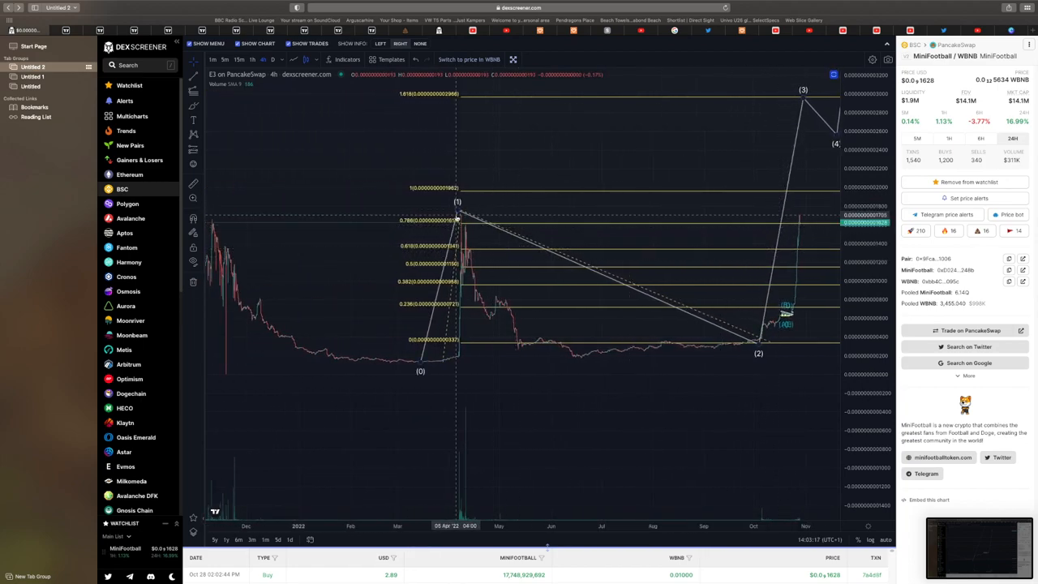
mouse_move(792, 268)
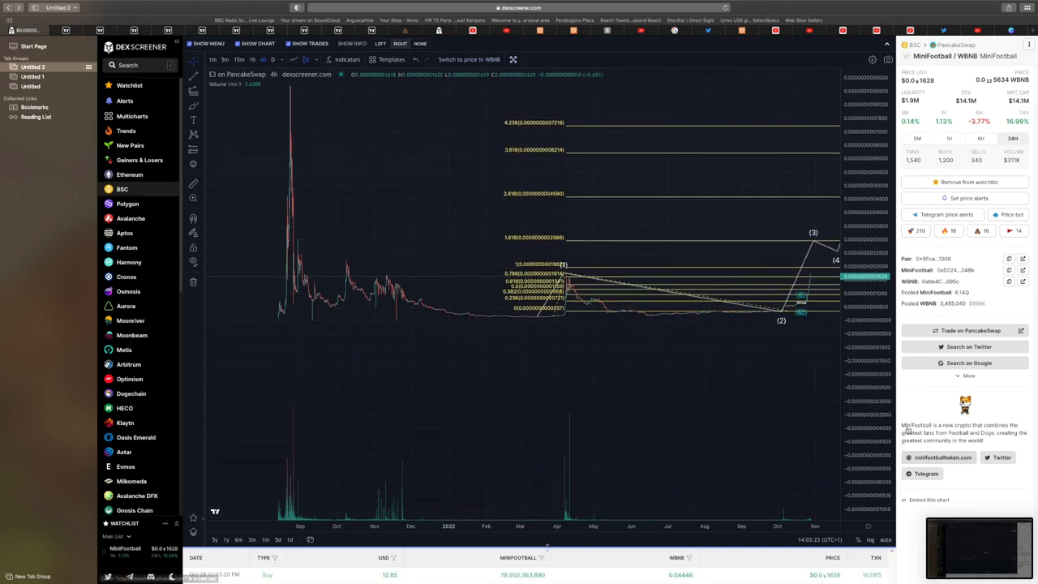
mouse_move(311, 86)
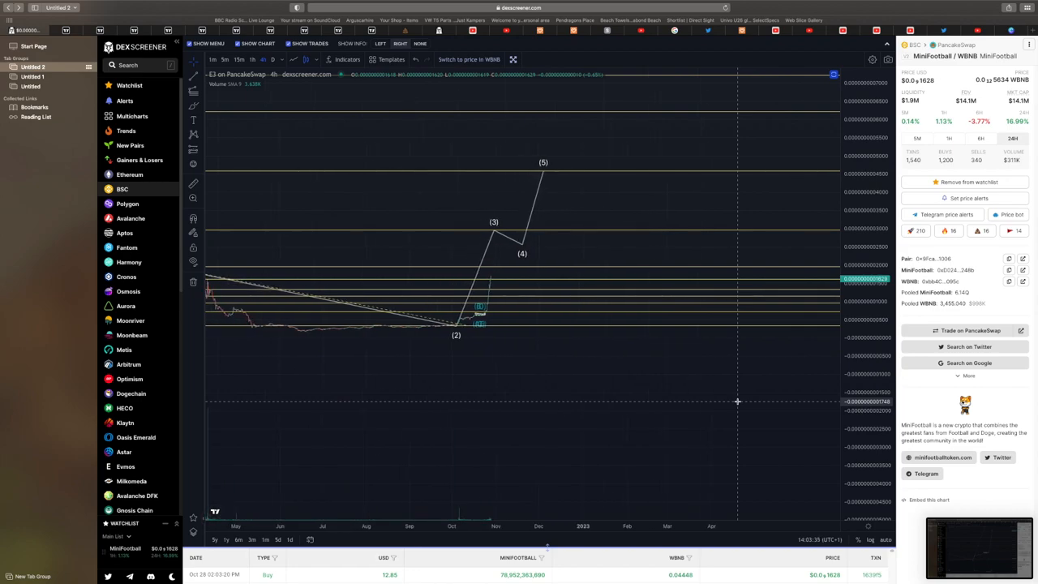
mouse_move(533, 292)
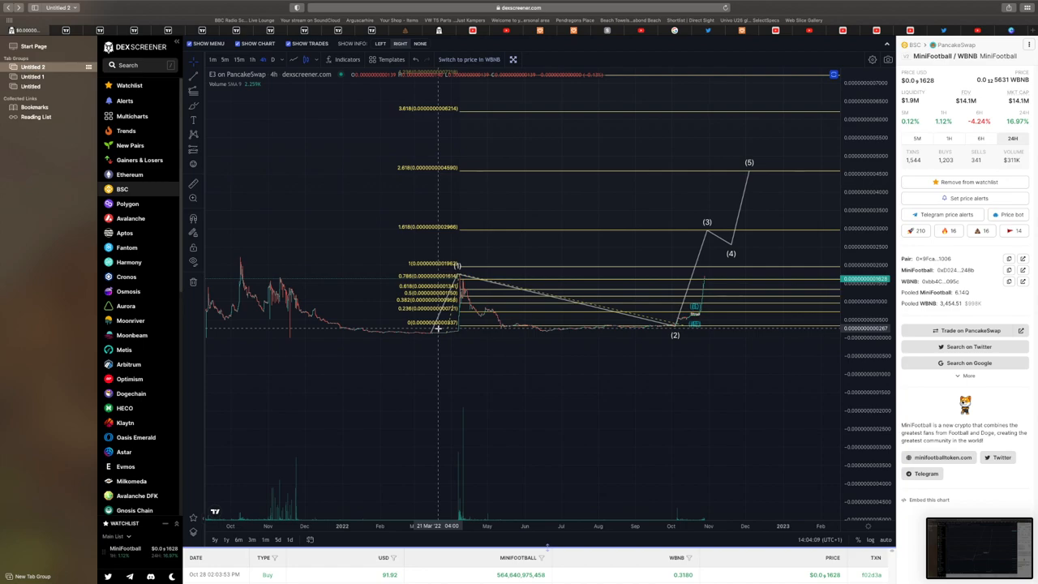
mouse_move(759, 162)
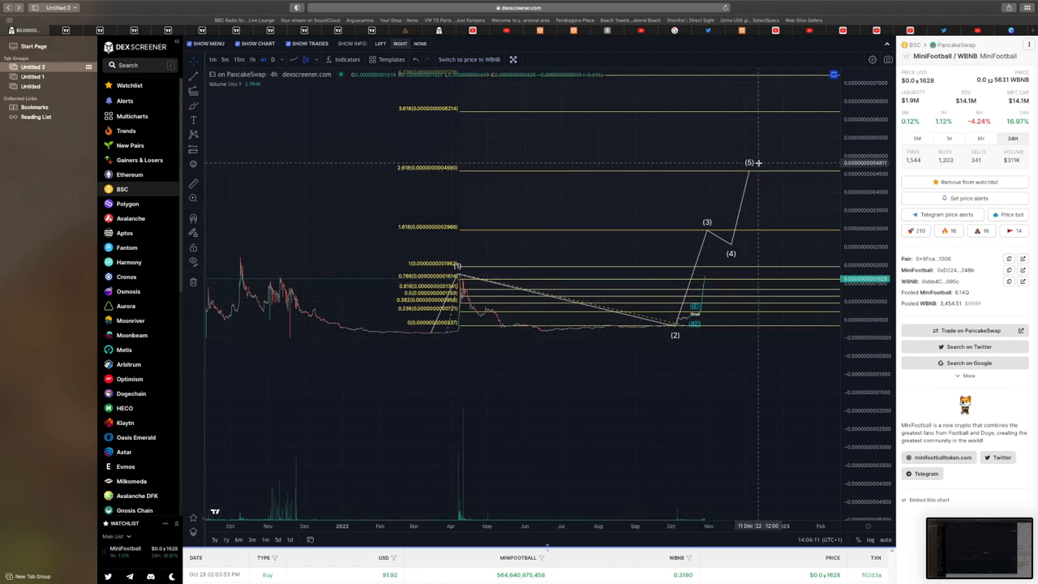
mouse_move(701, 233)
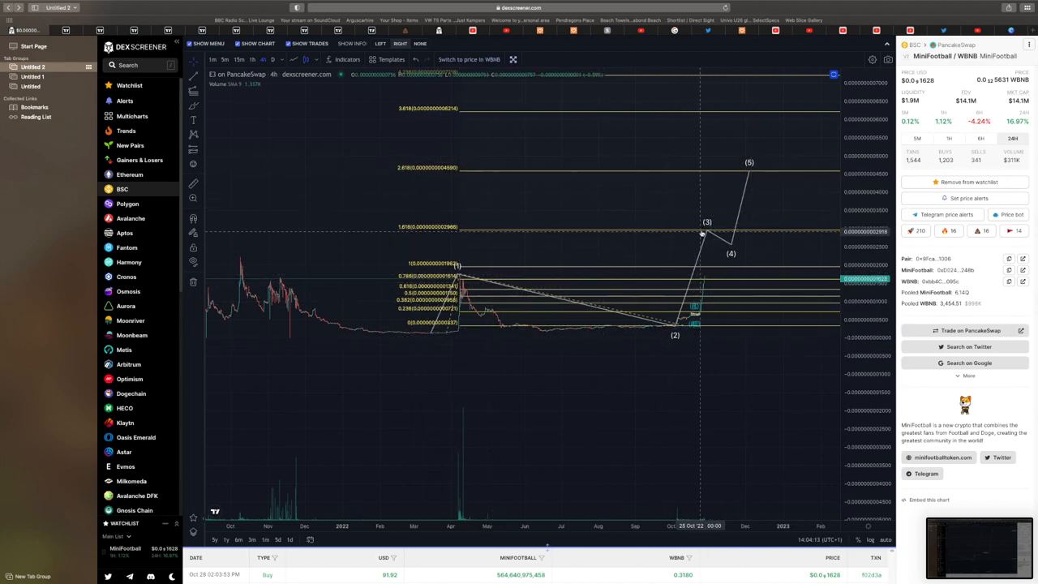
mouse_move(690, 237)
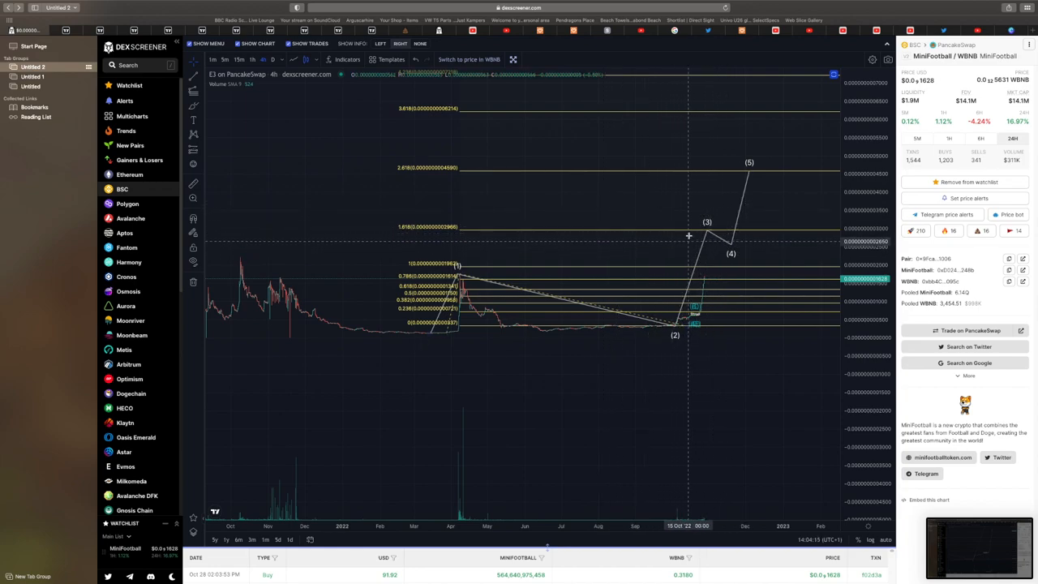
mouse_move(727, 244)
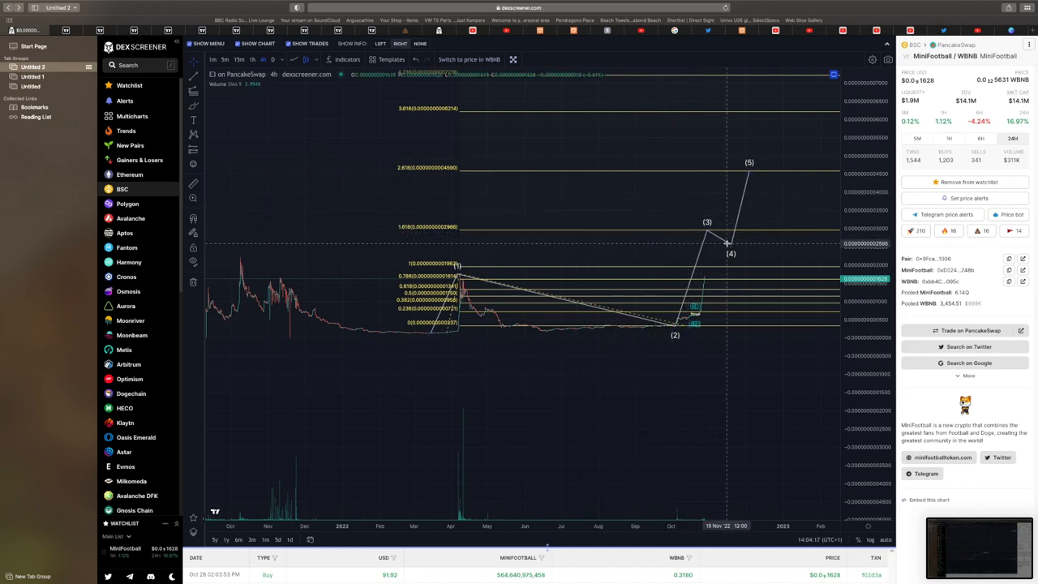
mouse_move(749, 172)
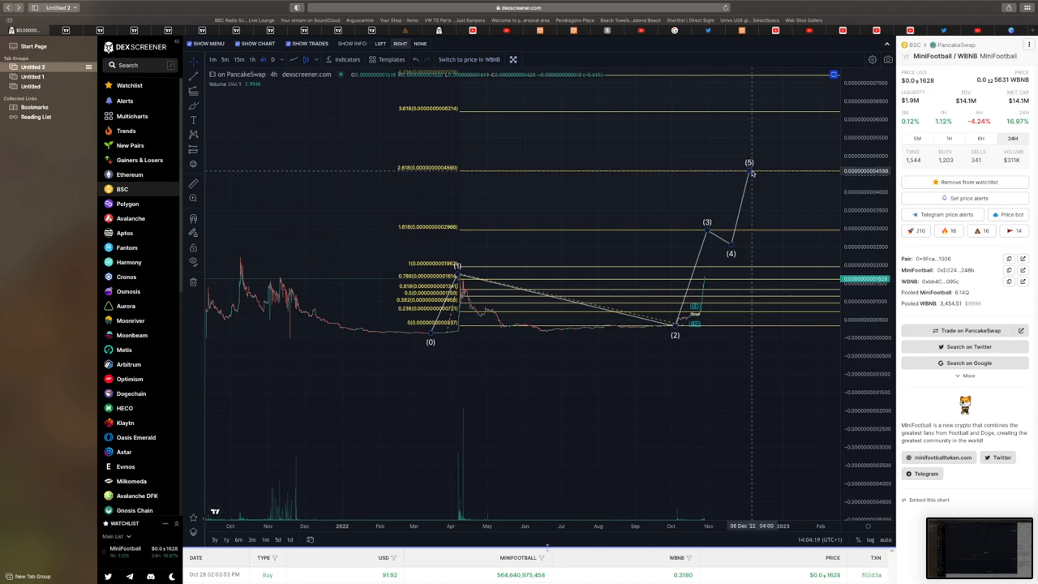
mouse_move(722, 175)
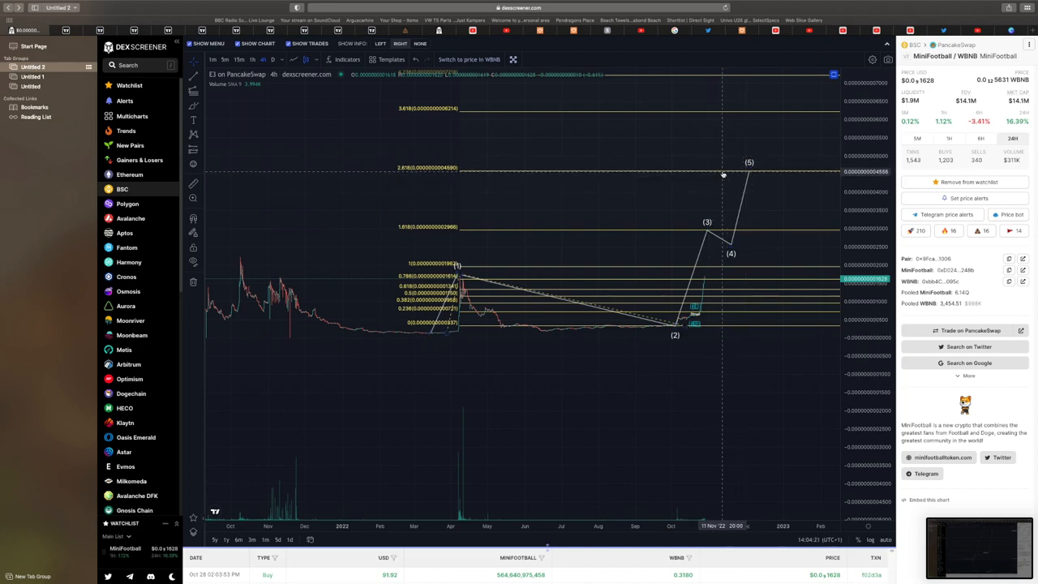
mouse_move(759, 178)
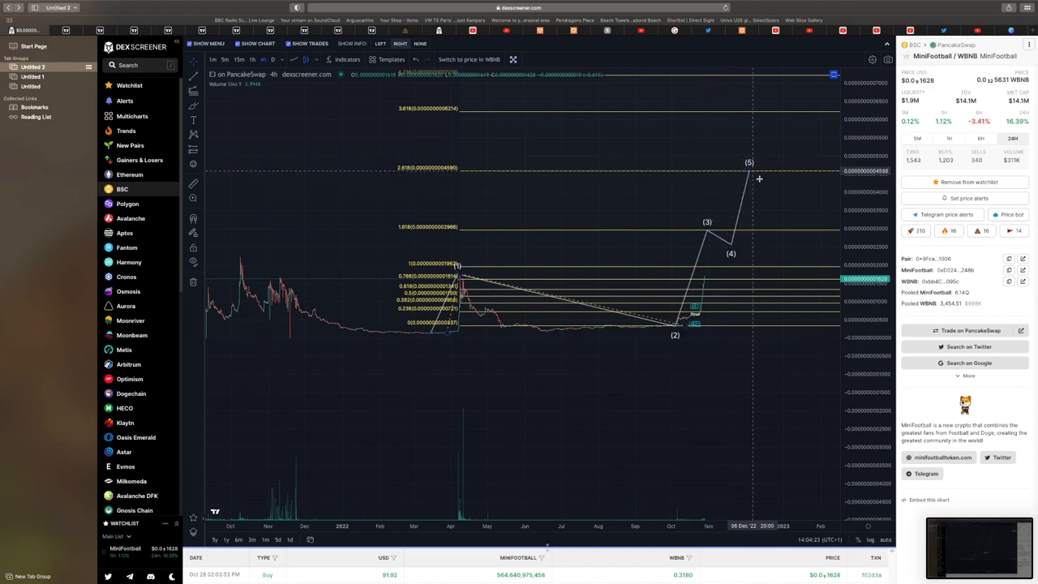
mouse_move(759, 247)
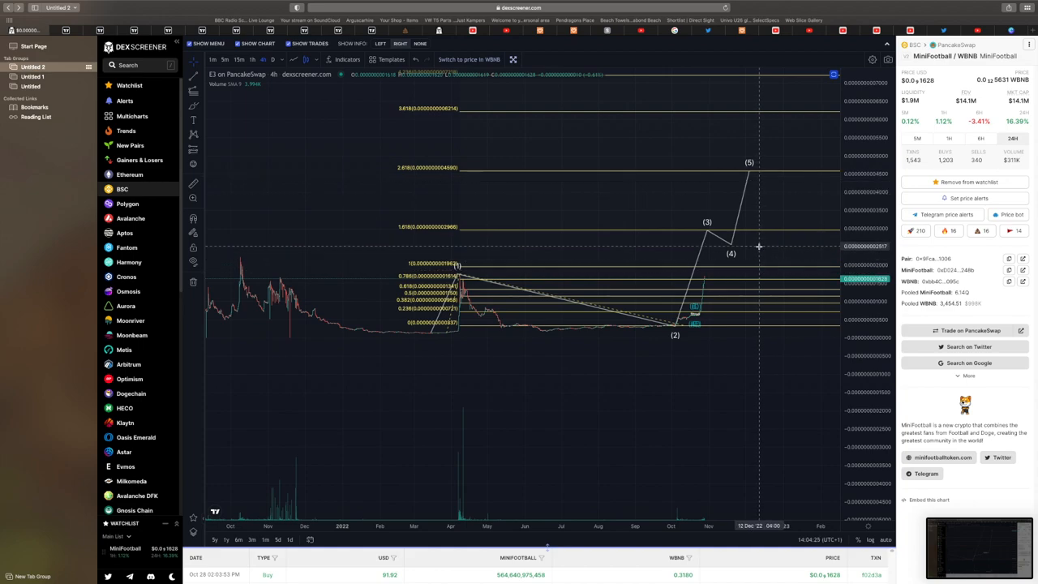
mouse_move(830, 366)
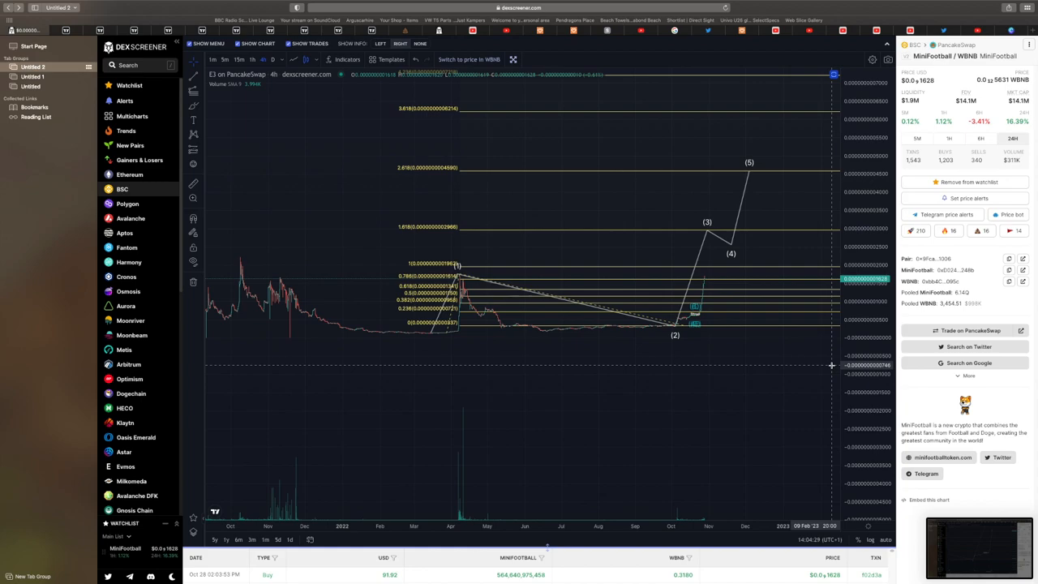
mouse_move(678, 321)
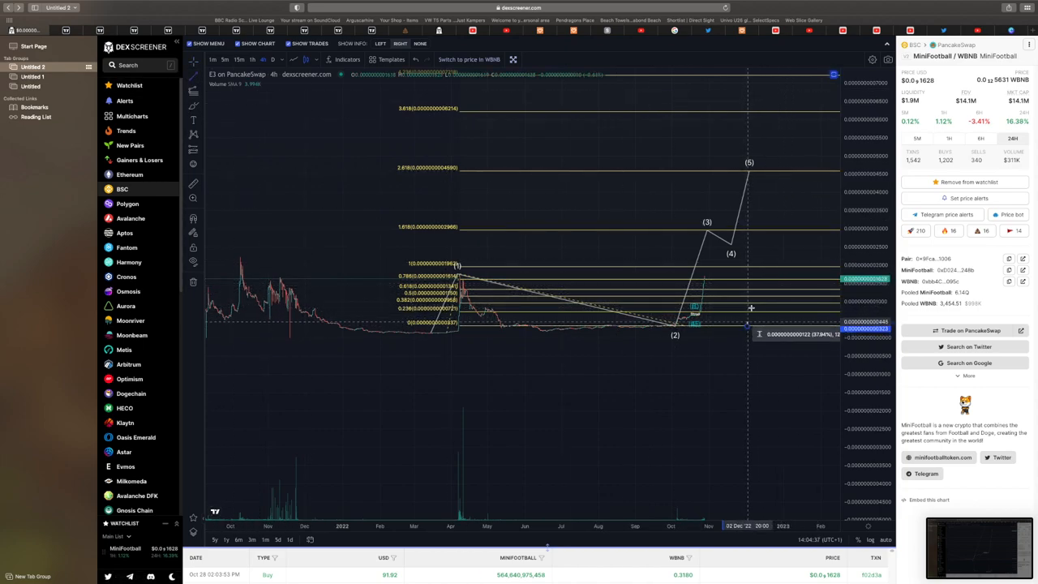
mouse_move(753, 274)
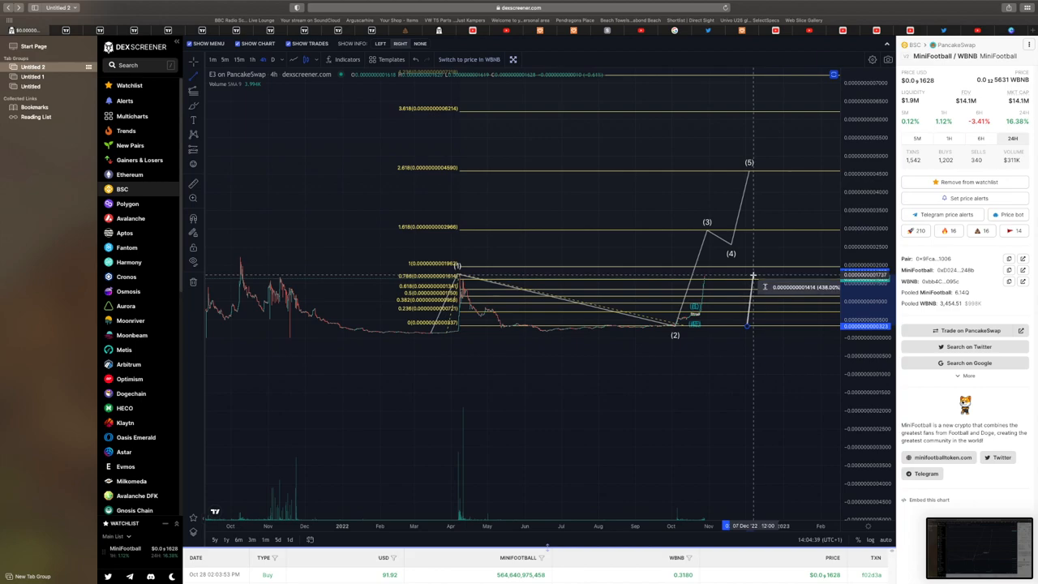
mouse_move(753, 276)
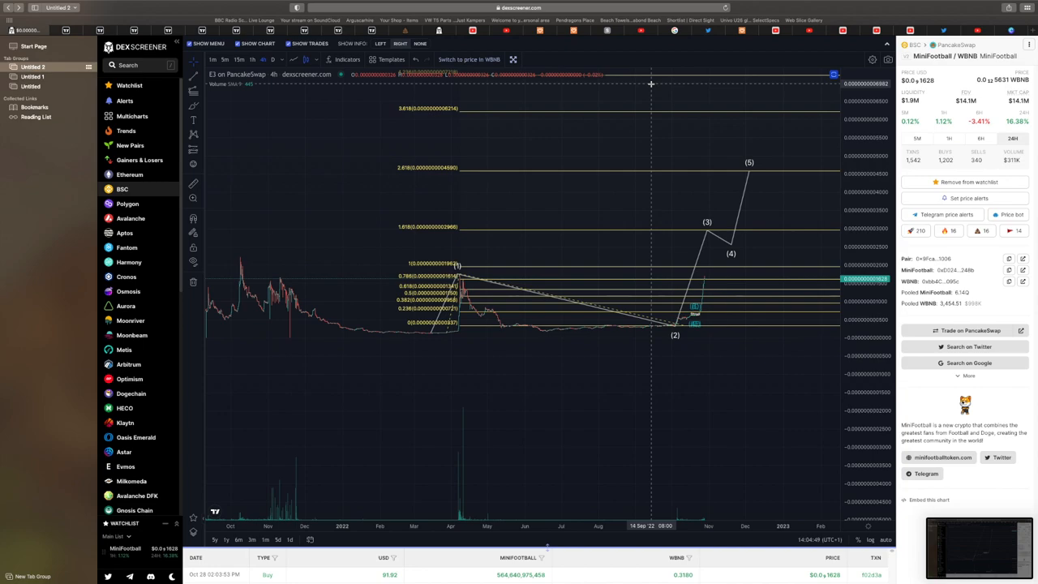
mouse_move(650, 84)
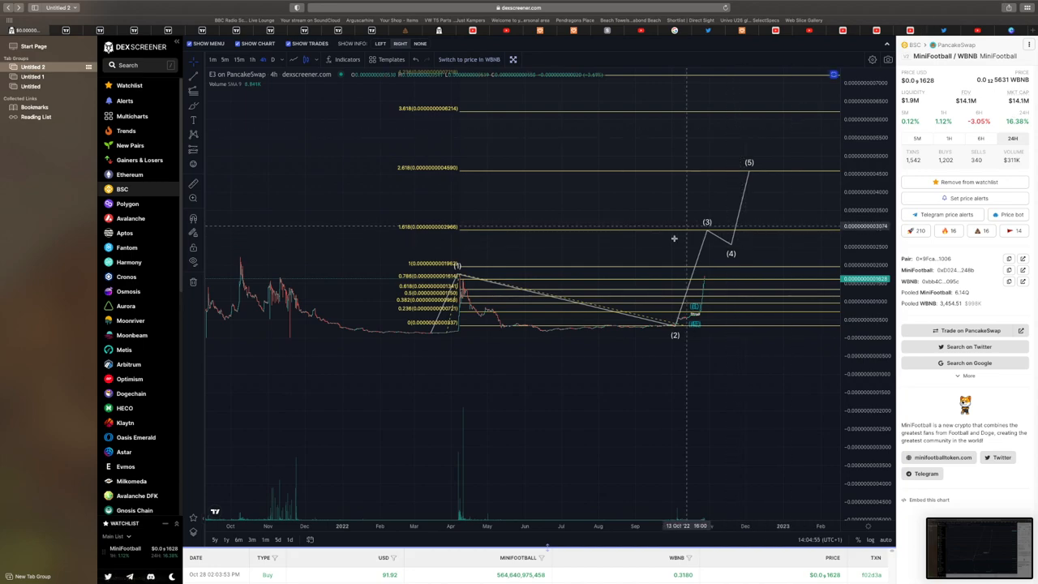
mouse_move(701, 226)
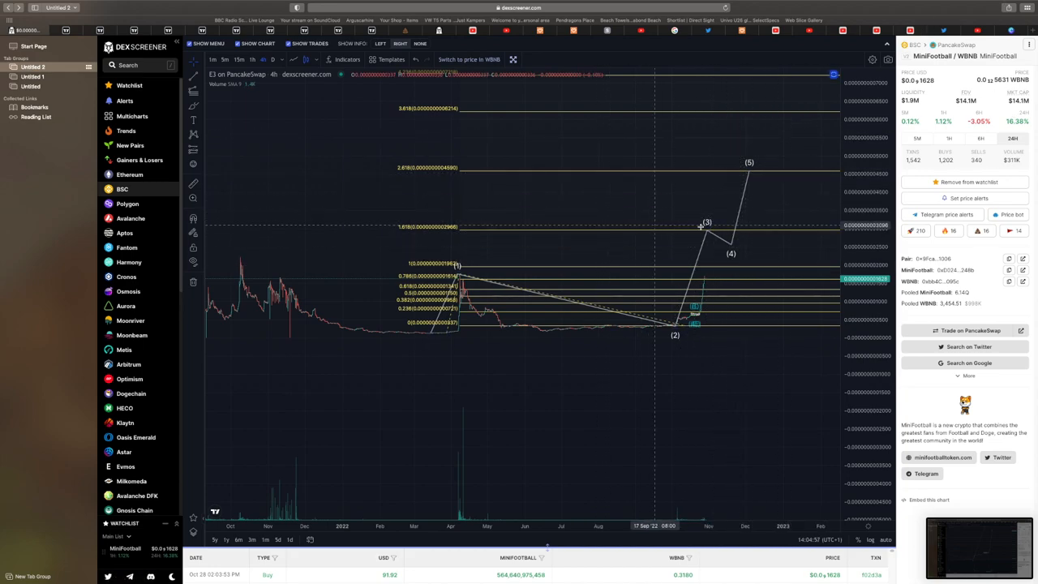
mouse_move(694, 225)
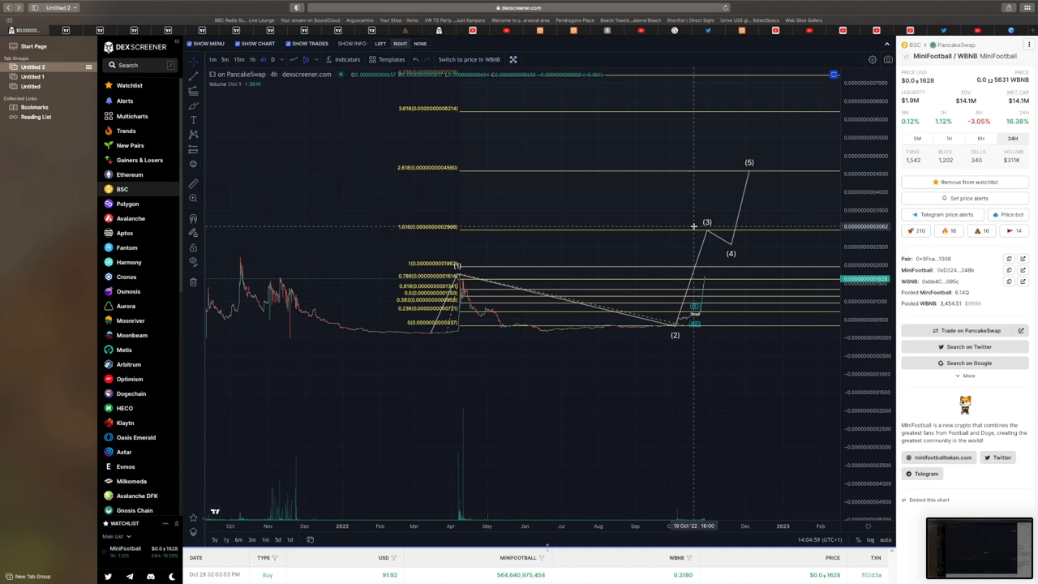